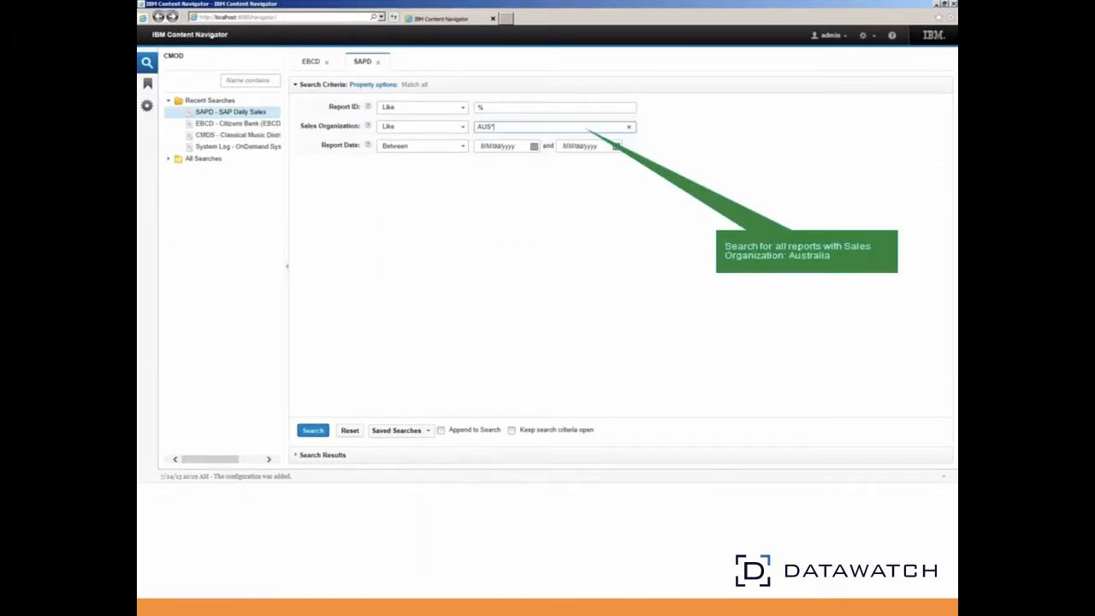
# - Search for AUST sales reports and choose Mine with RMS for the selected hits
pyautogui.click(312, 429)
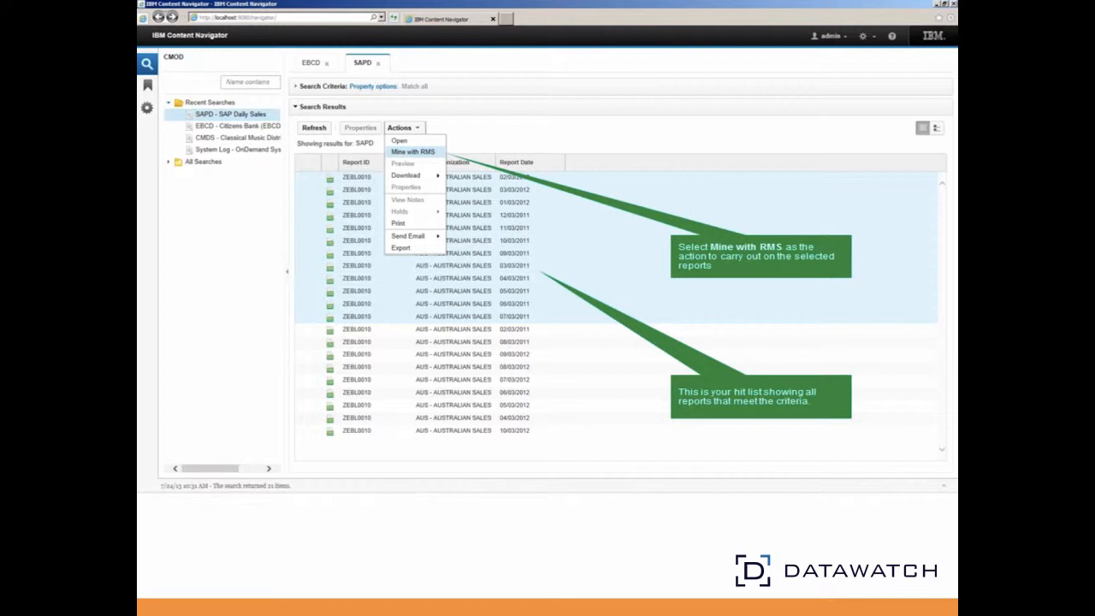
pyautogui.click(414, 151)
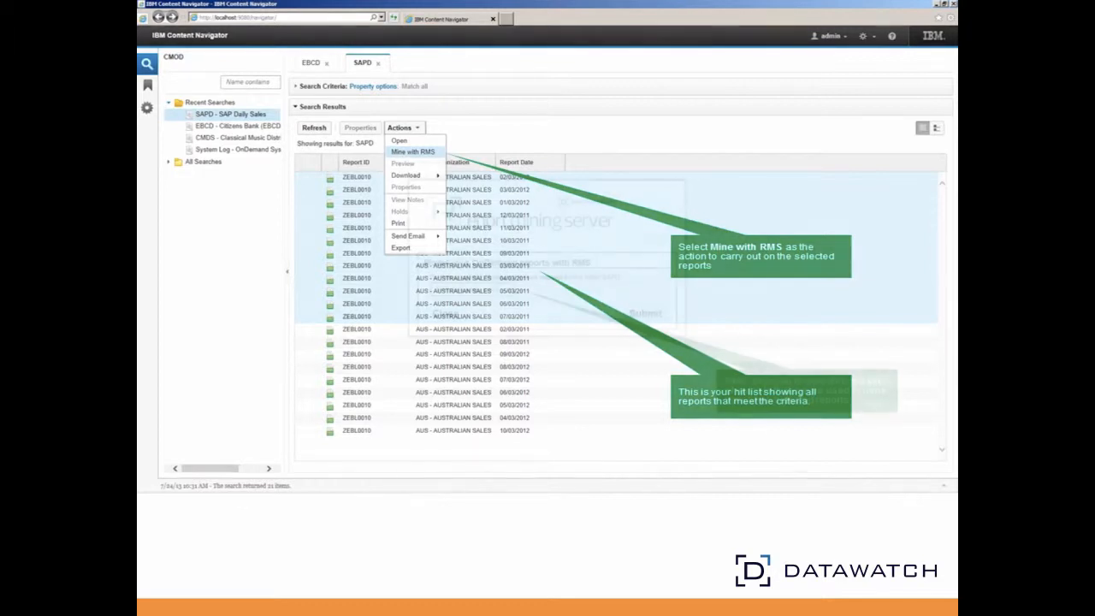
# - Submit the selected reports to RMS with the SAP daily sales model
pyautogui.click(412, 151)
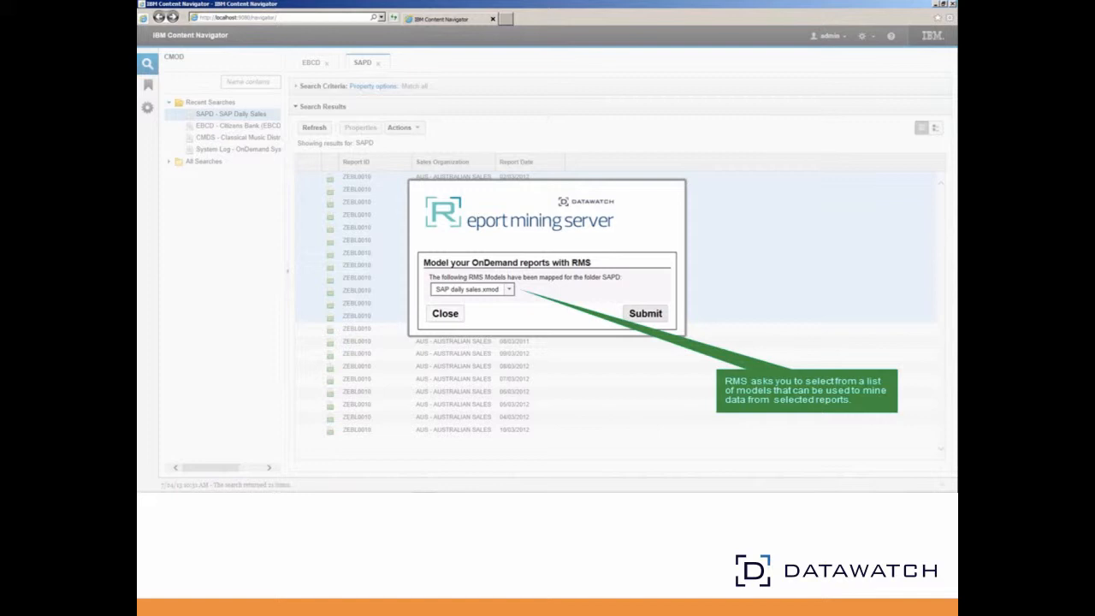
pyautogui.moveTo(699, 285)
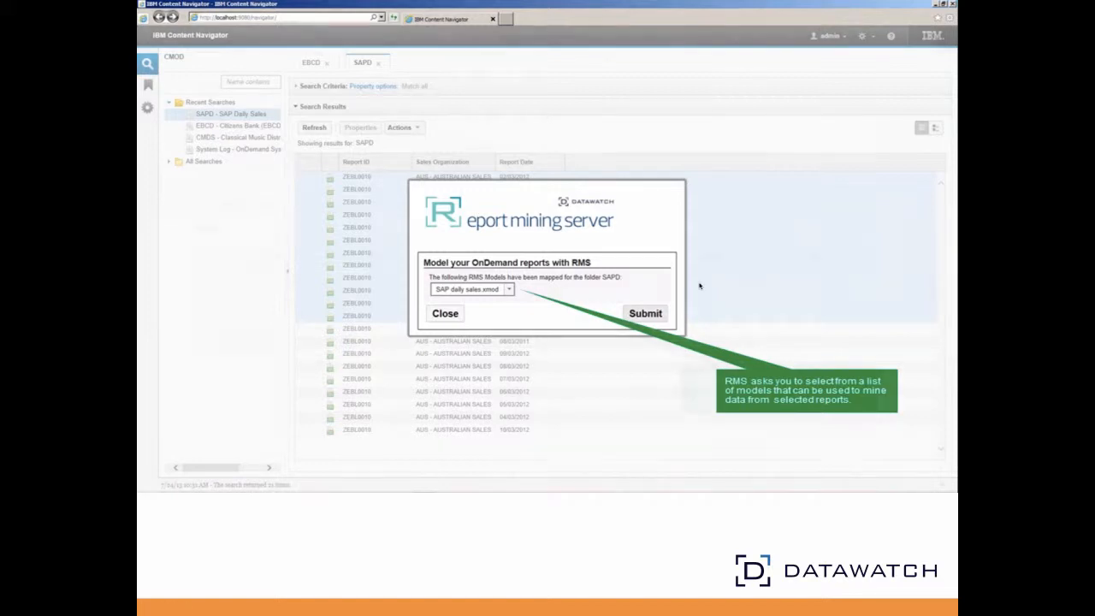
pyautogui.click(644, 313)
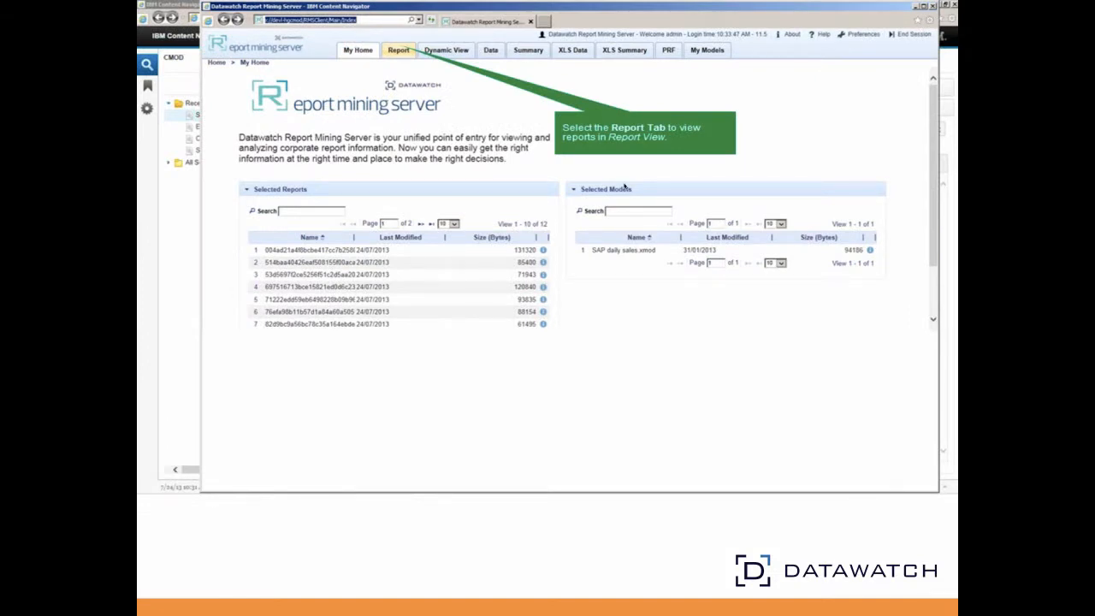
# - Show the mined reports' raw Australian sales pages in the Report View
pyautogui.click(397, 49)
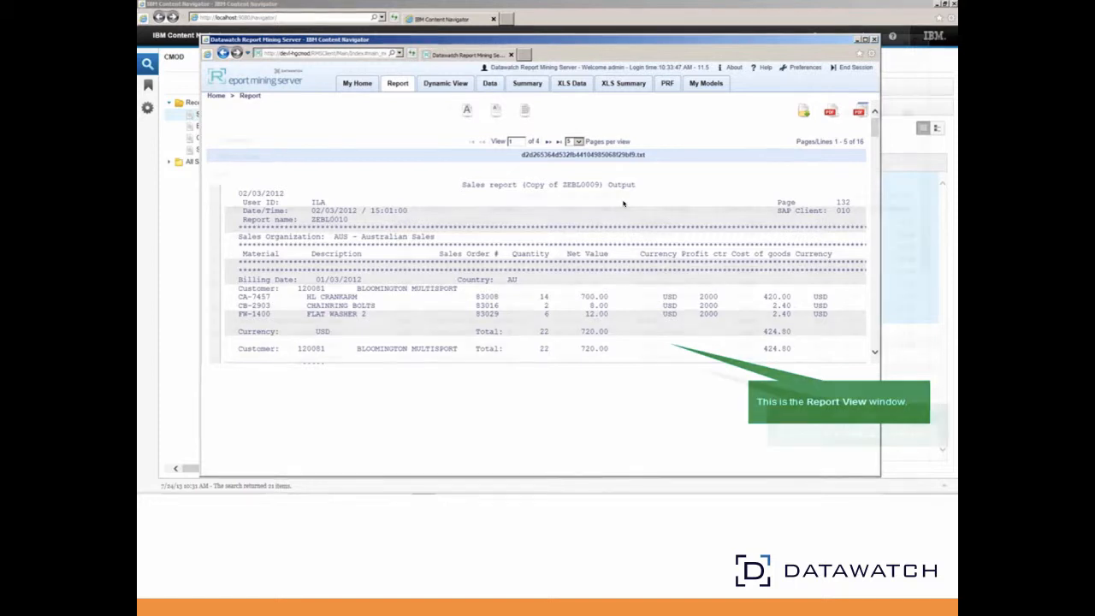
# - Show the mined sales data as a table with bill date, customer, item and margin columns
pyautogui.click(489, 83)
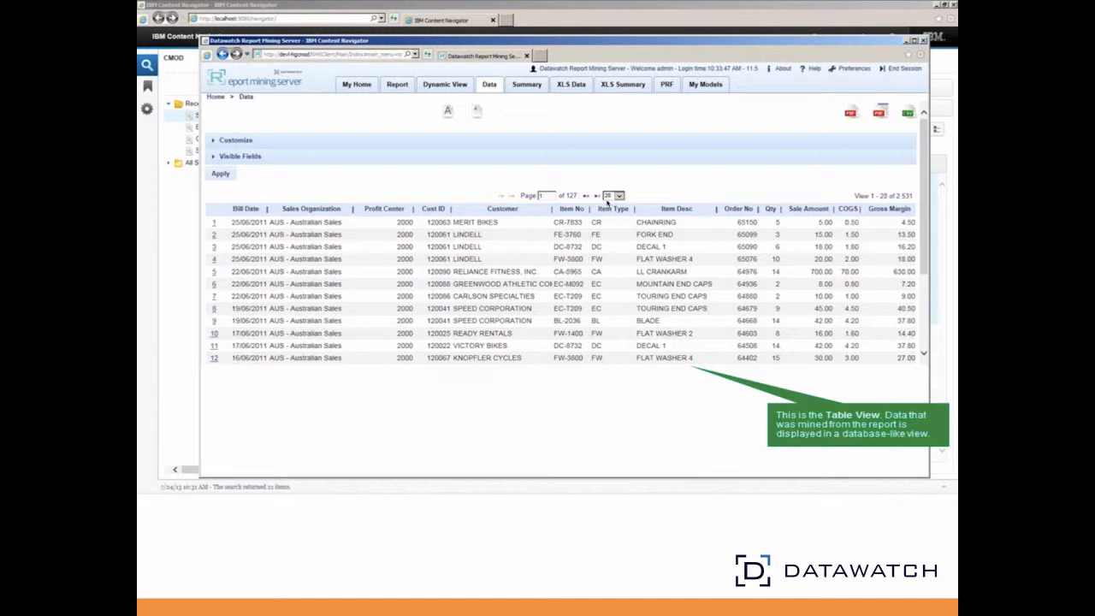
# - Check the Visible Fields list, then view the data grouped by Cust ID and Customer
pyautogui.click(240, 156)
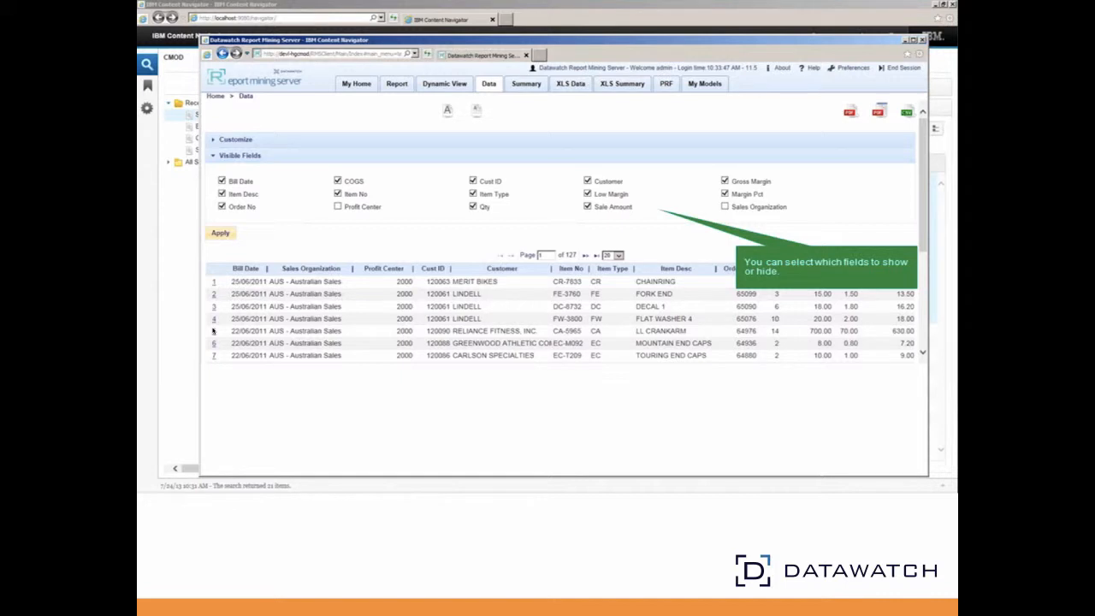
pyautogui.click(444, 82)
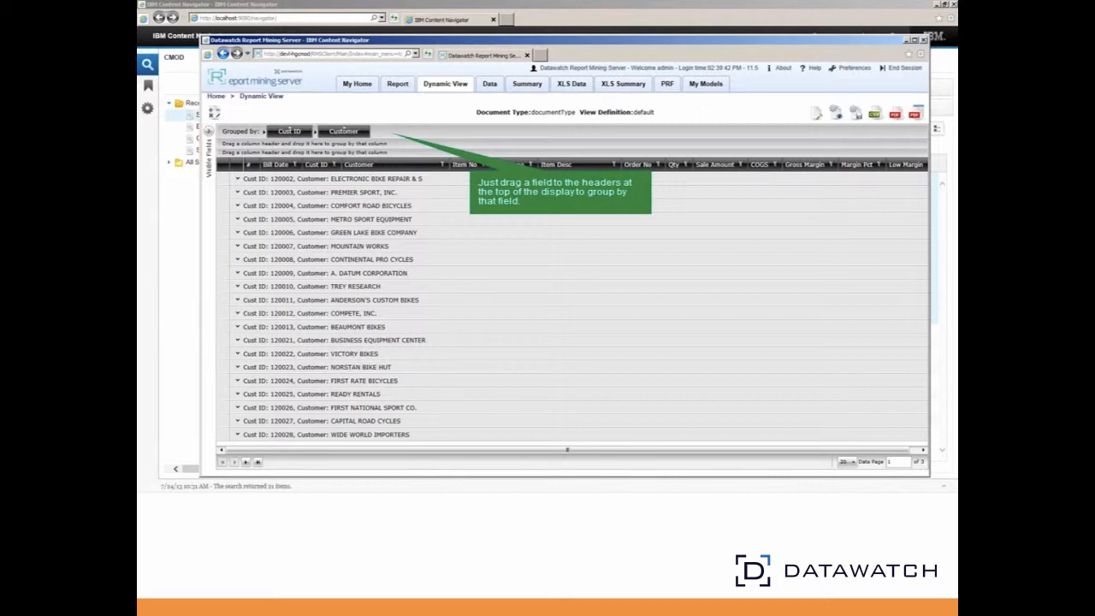
pyautogui.click(236, 178)
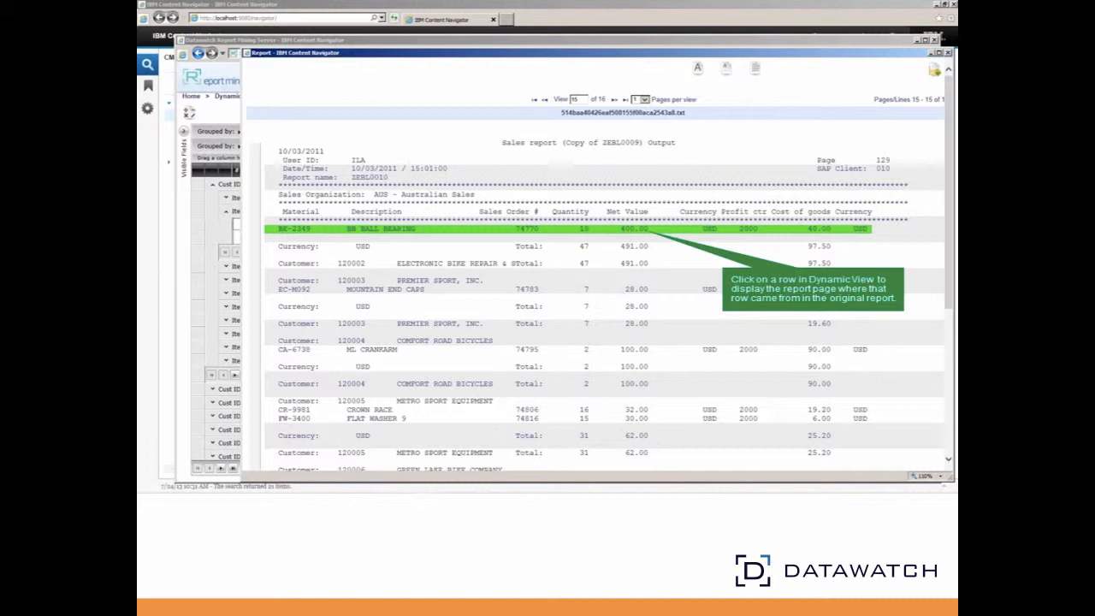
pyautogui.moveTo(637, 180)
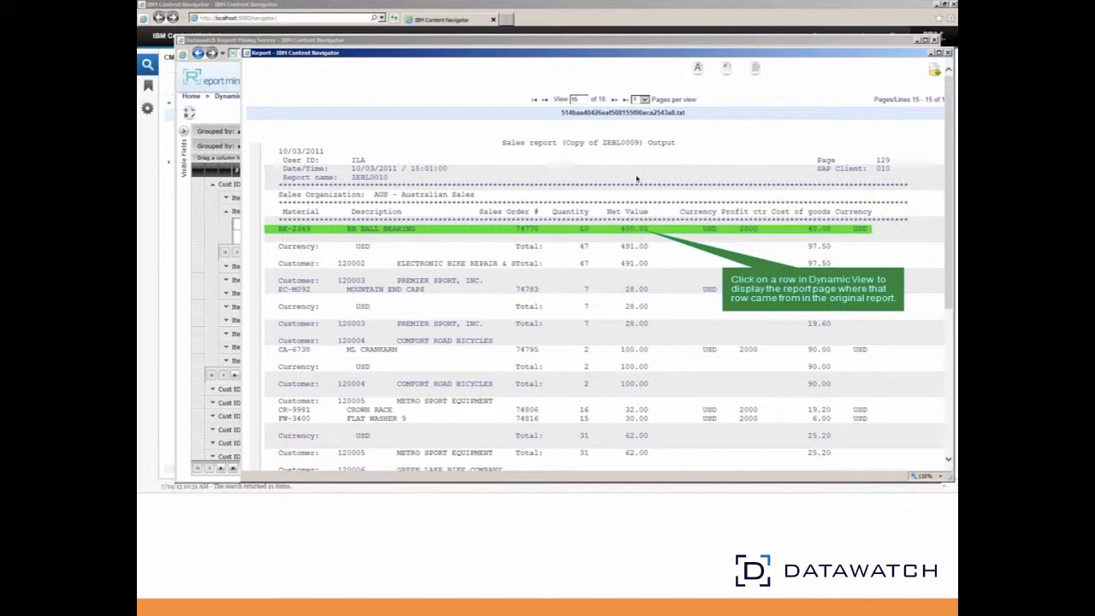
# - Jump from a Dynamic View row to its source page in the original report
pyautogui.click(645, 67)
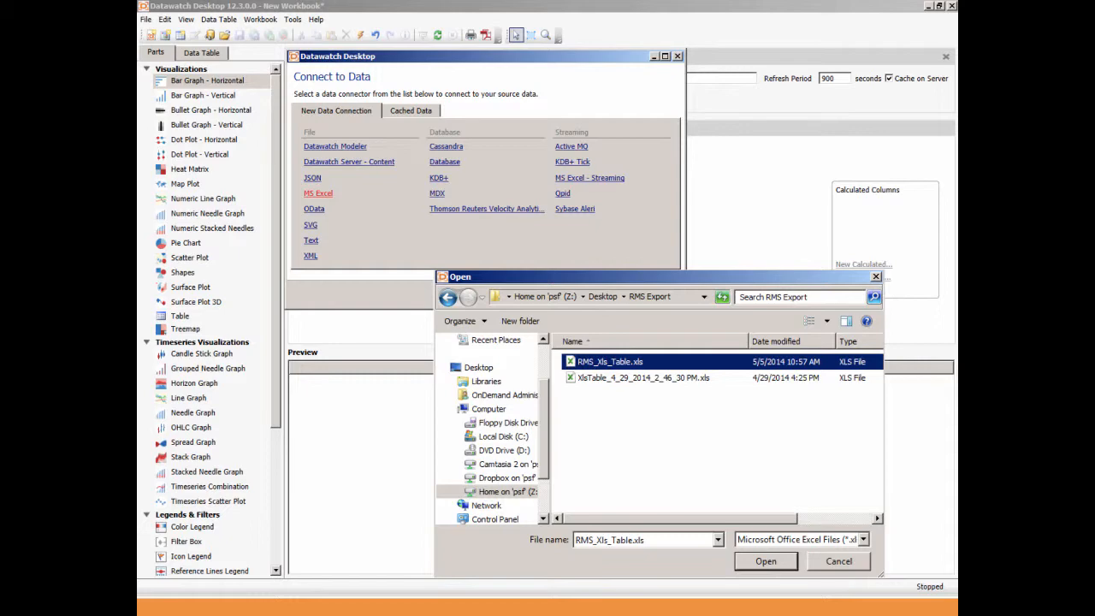
# - Connect the workbook to RMS_Xls_Table.xls from the Desktop RMS Export folder
pyautogui.click(764, 561)
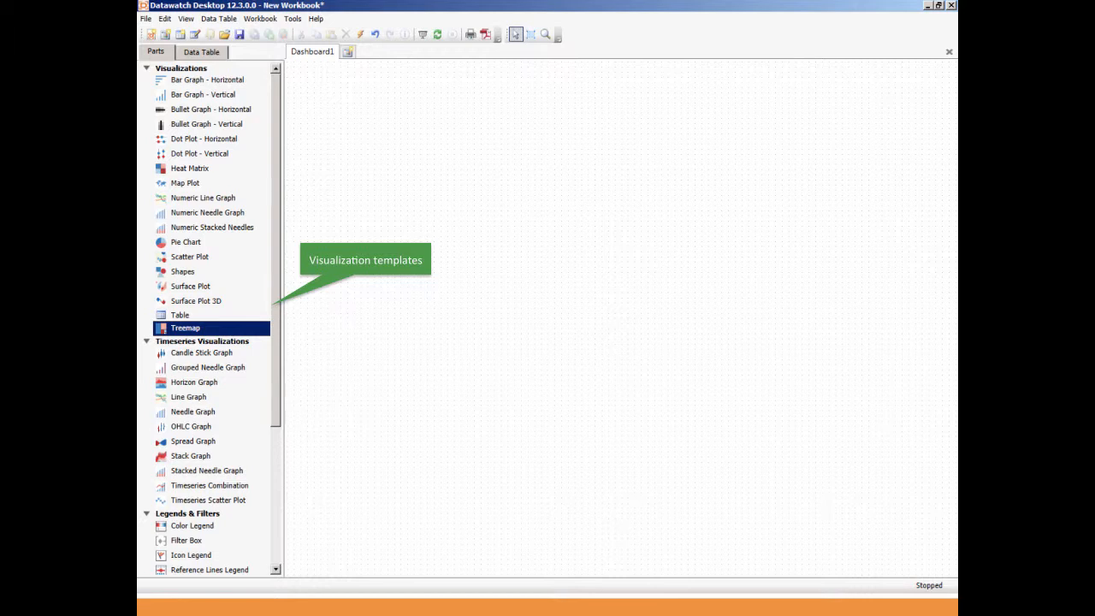
# - Place a treemap on the dashboard broken down by Sales Organization, Customer and Item No
pyautogui.moveTo(184, 329); pyautogui.dragTo(554, 270)
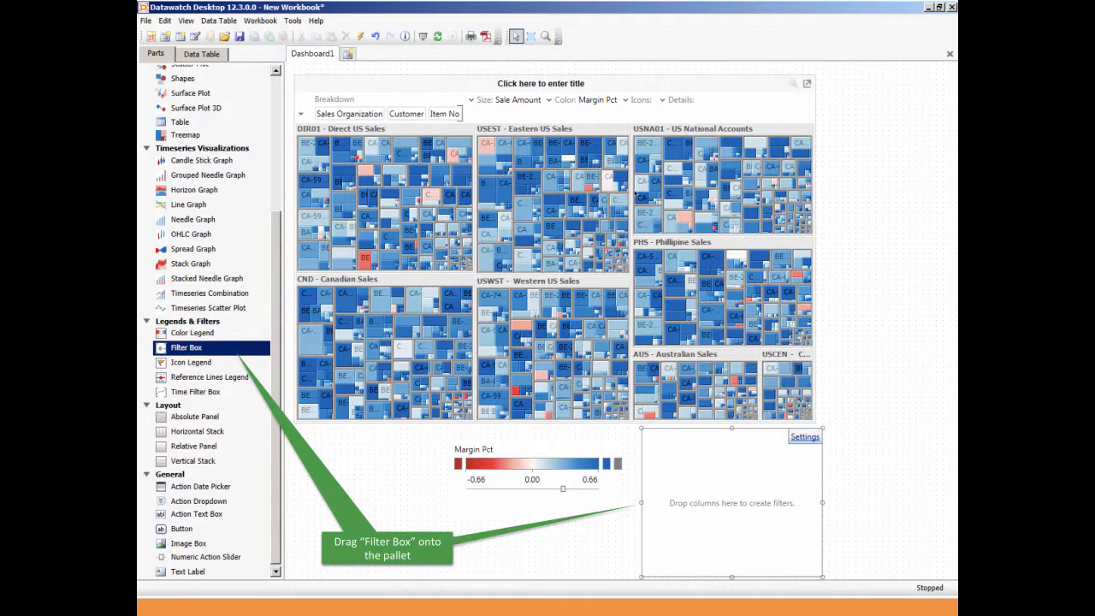
# - Add a Margin Pct colour legend and a Sales Organization filter box under the treemap
pyautogui.click(200, 53)
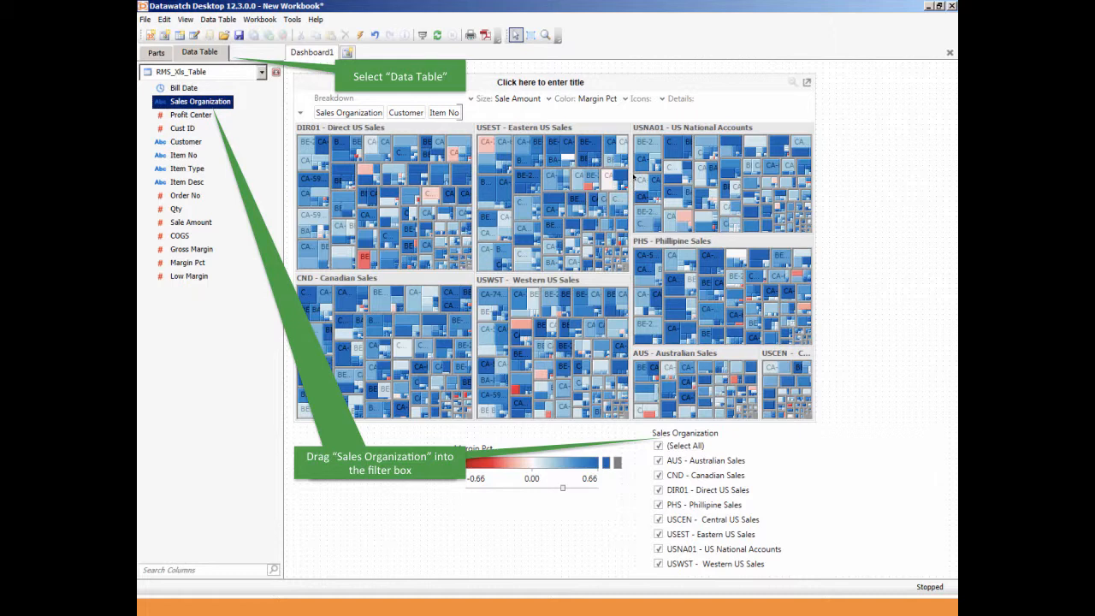
pyautogui.click(452, 35)
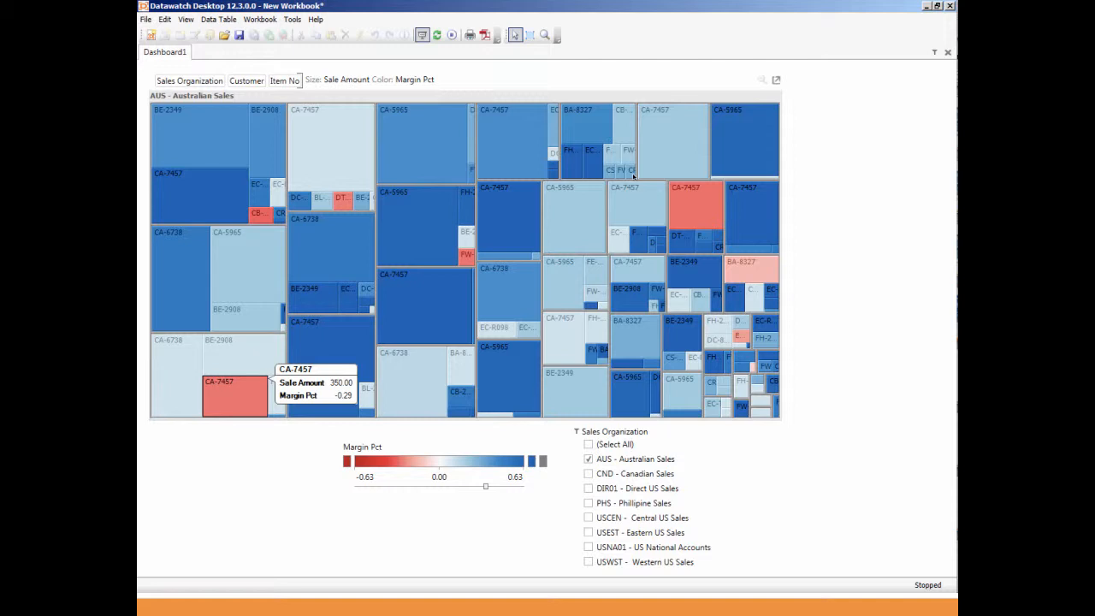
pyautogui.moveTo(308, 94)
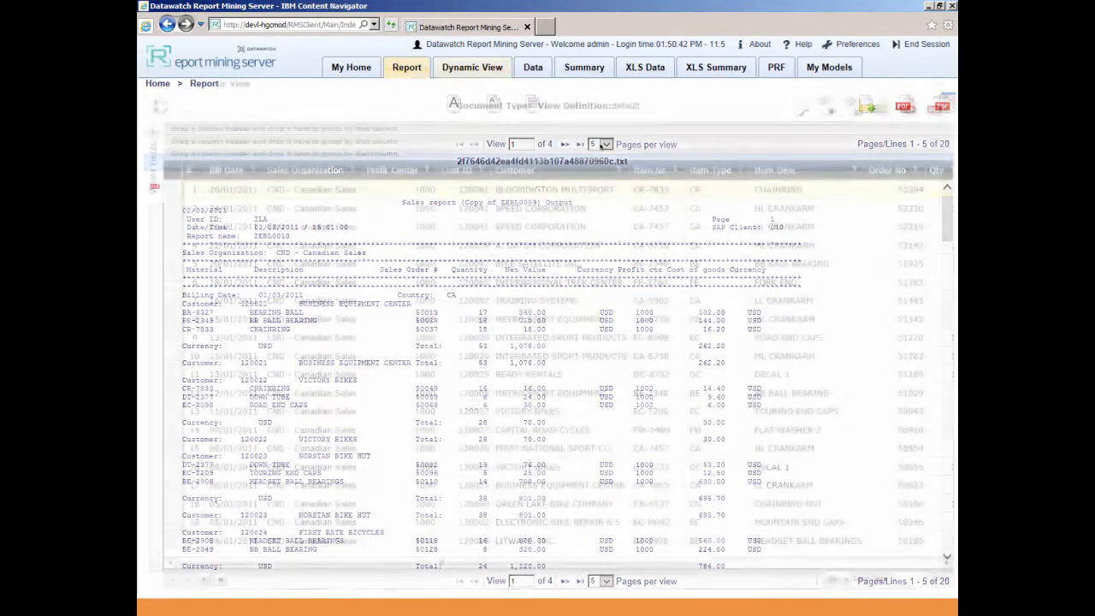
# - Return to the Dynamic View table of Canadian Sales rows
pyautogui.click(472, 67)
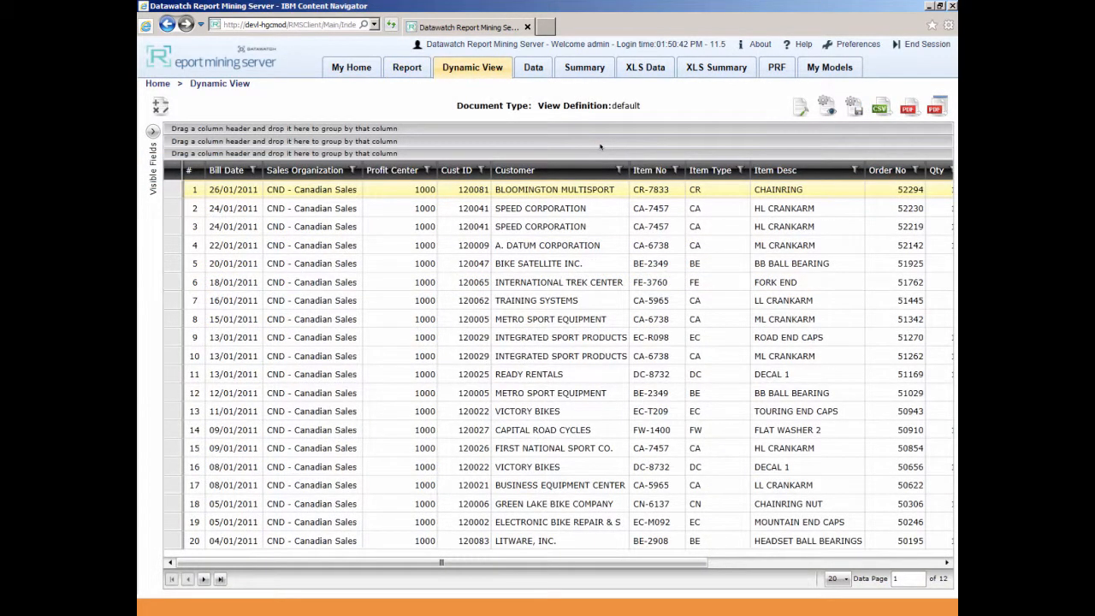